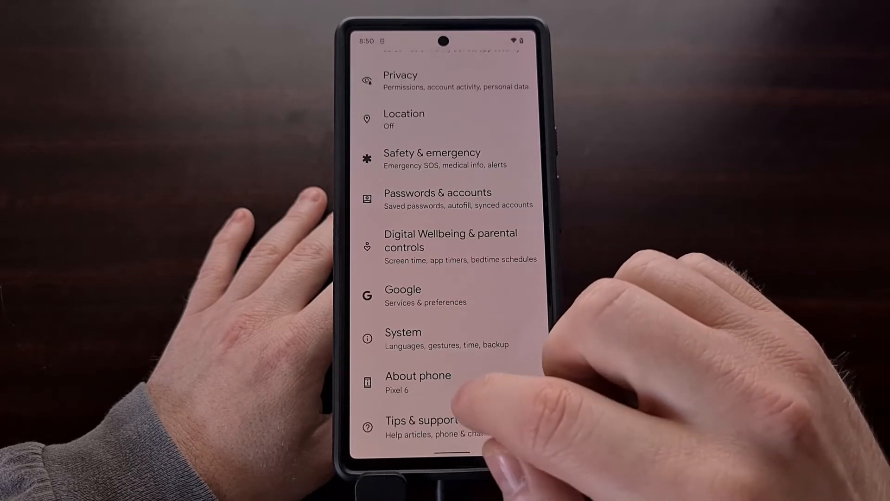
# Tap About phone in the Pixel 6 Settings
pyautogui.click(418, 375)
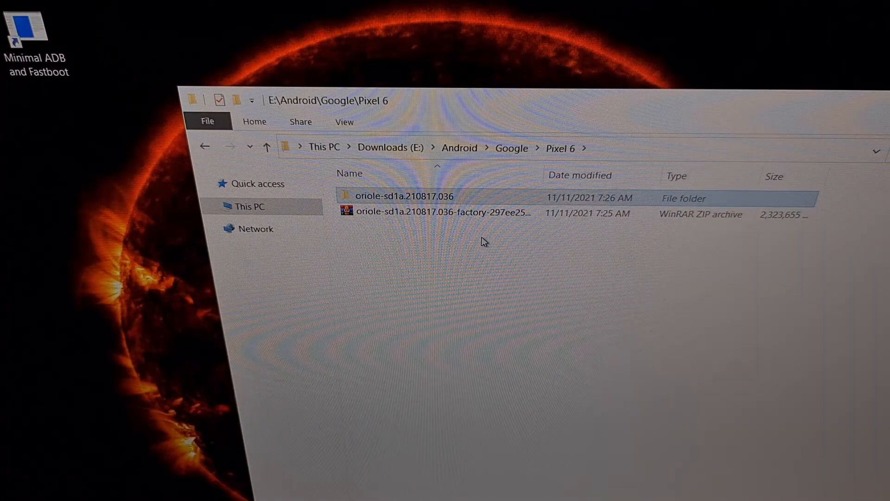
pyautogui.moveTo(406, 220)
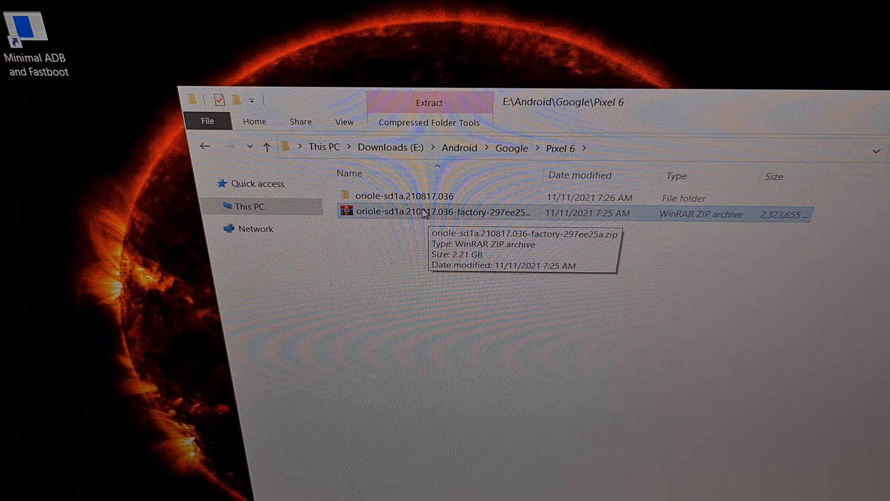
pyautogui.moveTo(403, 217)
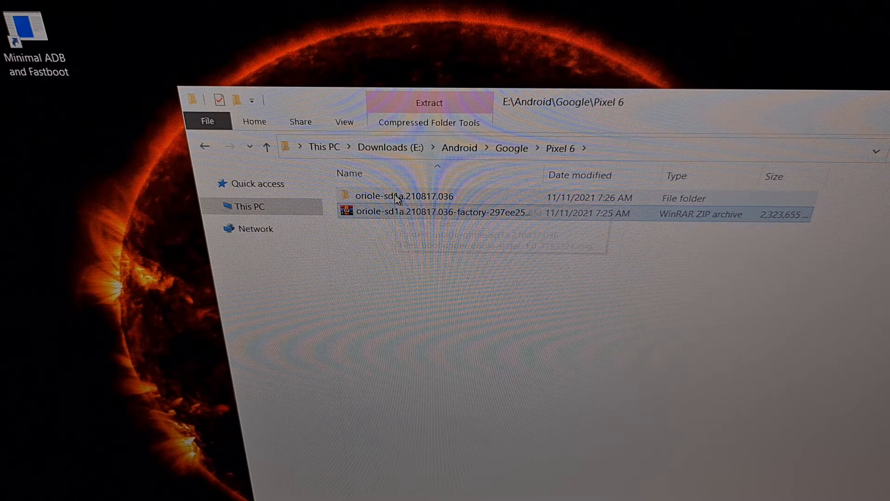
# Open the oriole-sd1a.210817.036 folder and select image-oriole-sd1a.210817.036.zip
pyautogui.doubleClick(405, 195)
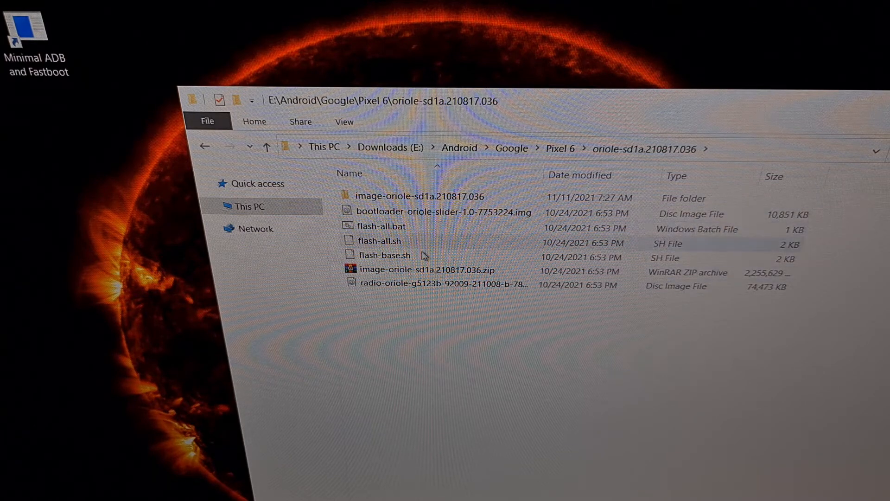
pyautogui.click(425, 270)
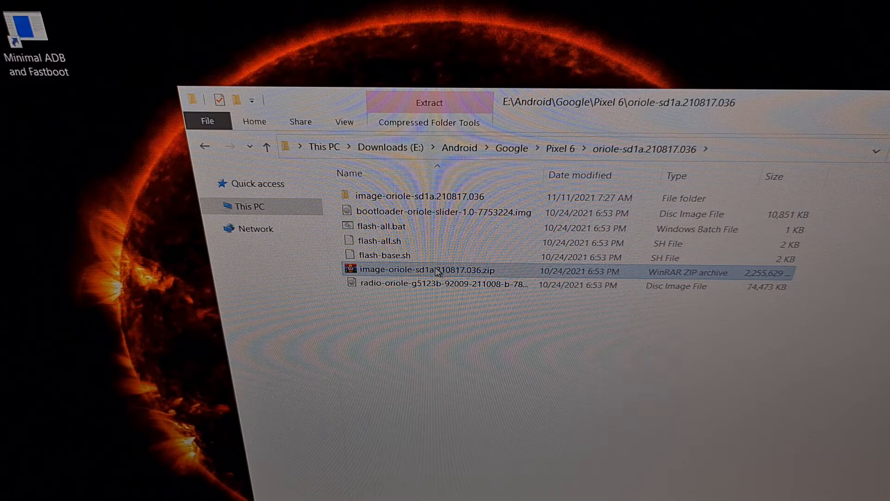
pyautogui.moveTo(437, 270)
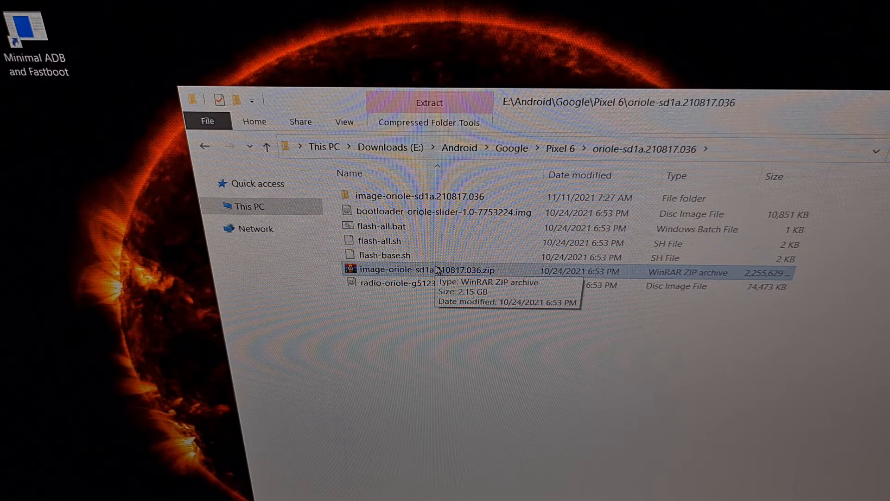
pyautogui.moveTo(457, 270)
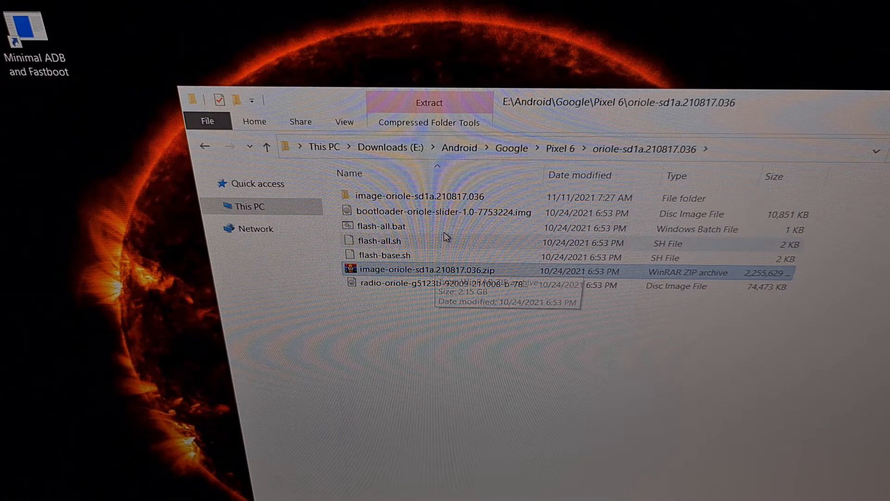
# Open the image-oriole-sd1a.210817.036 folder and select vbmeta.img
pyautogui.doubleClick(420, 195)
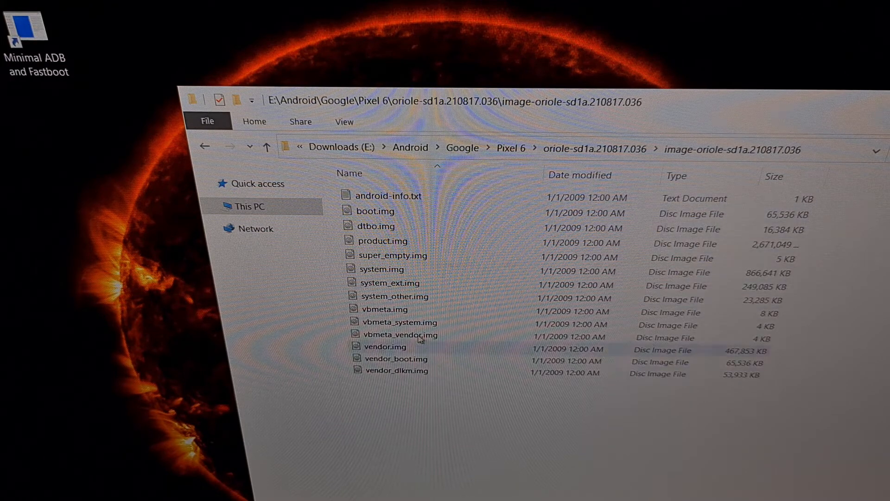
pyautogui.moveTo(433, 359)
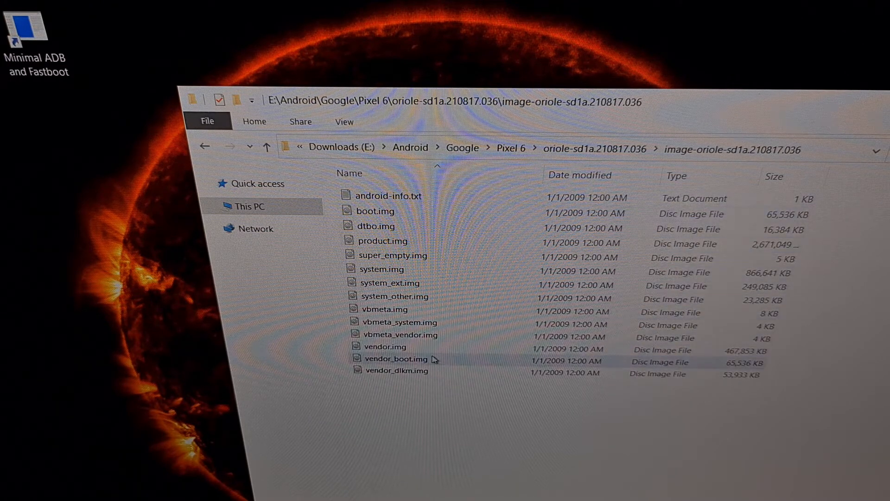
pyautogui.moveTo(415, 316)
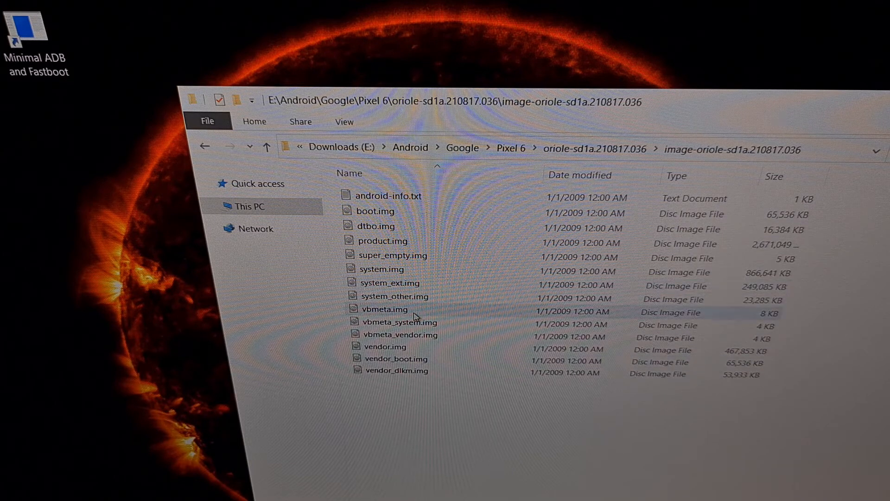
pyautogui.click(384, 308)
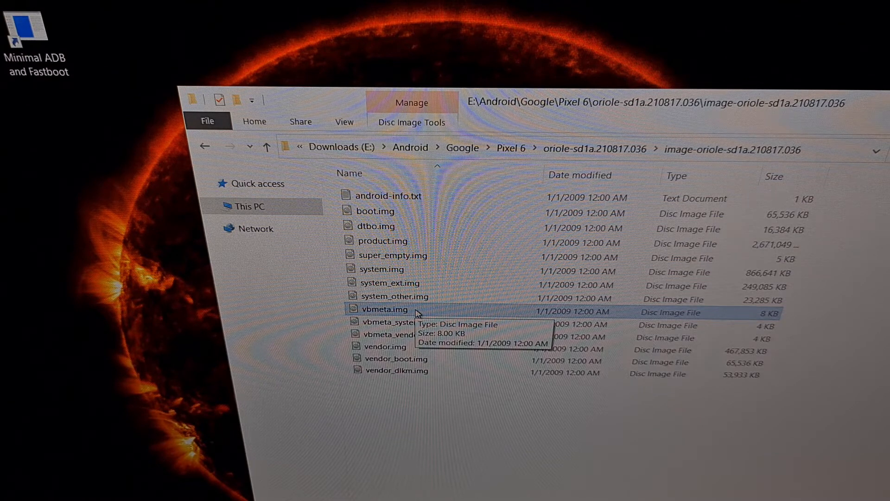
pyautogui.moveTo(442, 338)
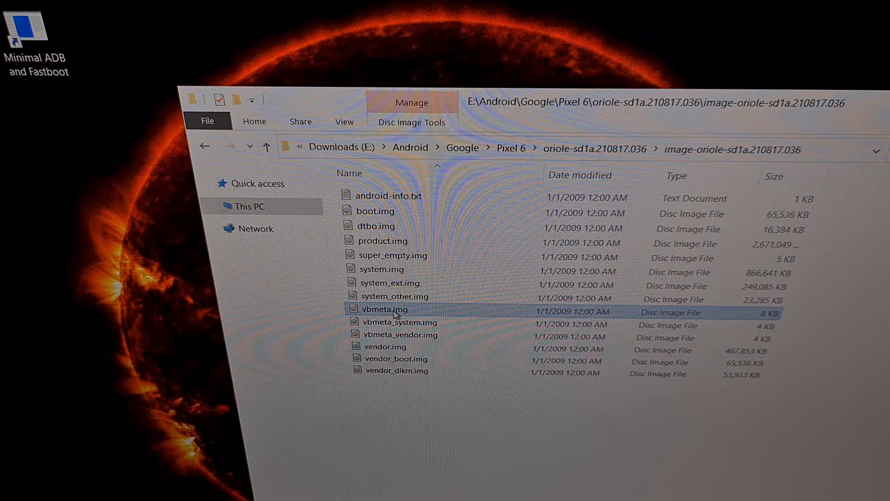
pyautogui.moveTo(384, 309)
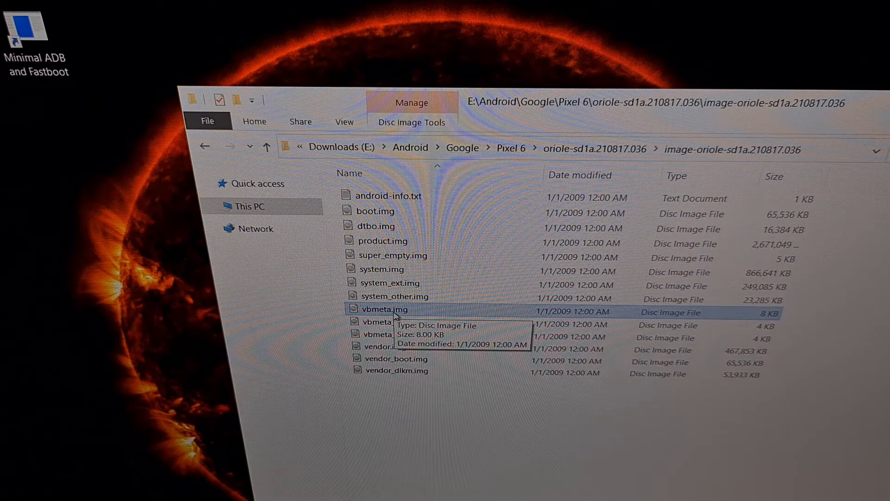
pyautogui.moveTo(354, 268)
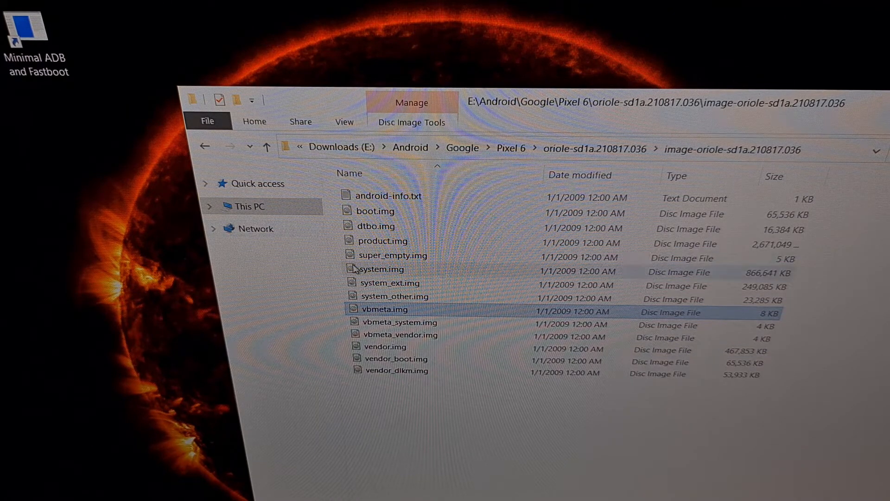
pyautogui.moveTo(128, 116)
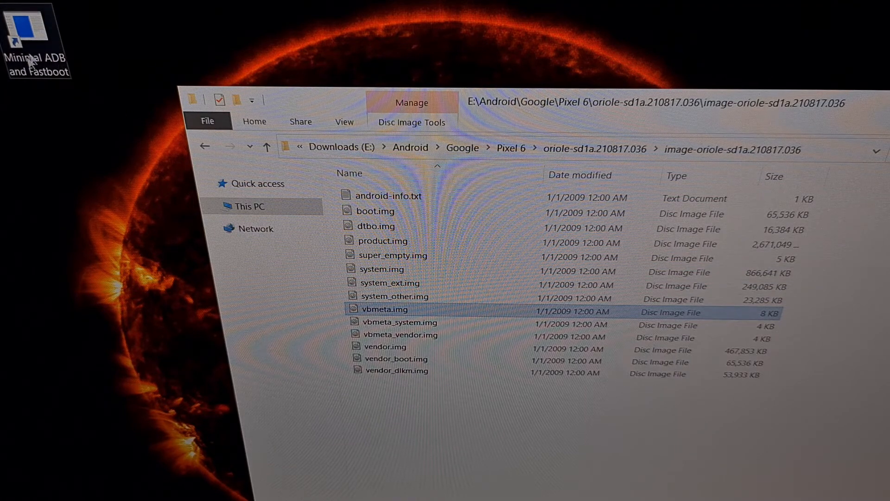
pyautogui.moveTo(76, 100)
pyautogui.write('fastboot flash vbmeta --disable-verity --disable-verification')
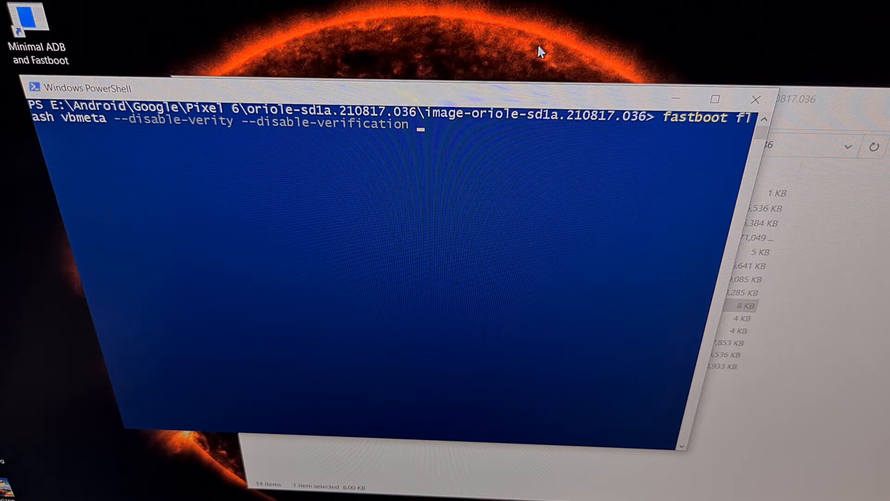
# Run 'fastboot devices' to list the Pixel as a connected fastboot device
pyautogui.press('Return')
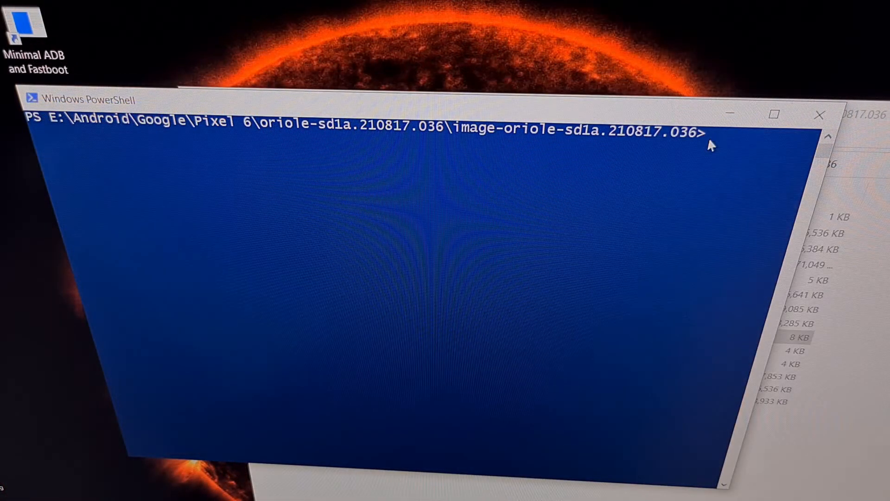
pyautogui.write('fas')
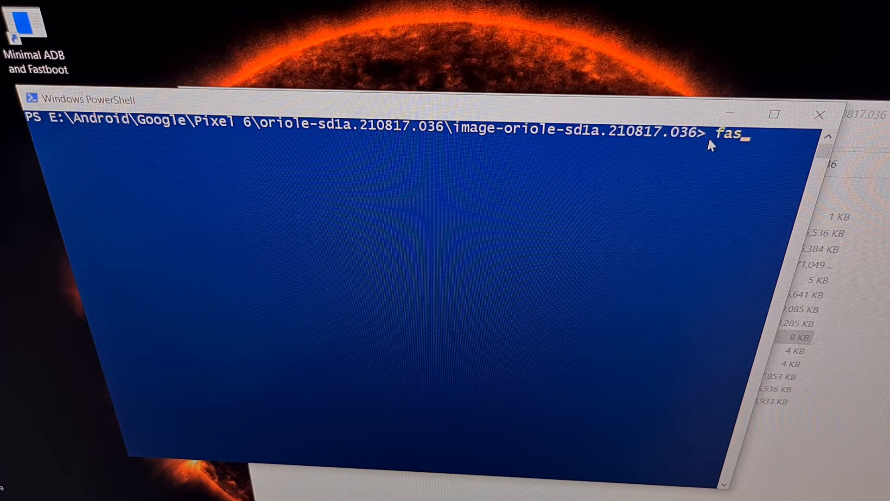
pyautogui.write('tboot devices')
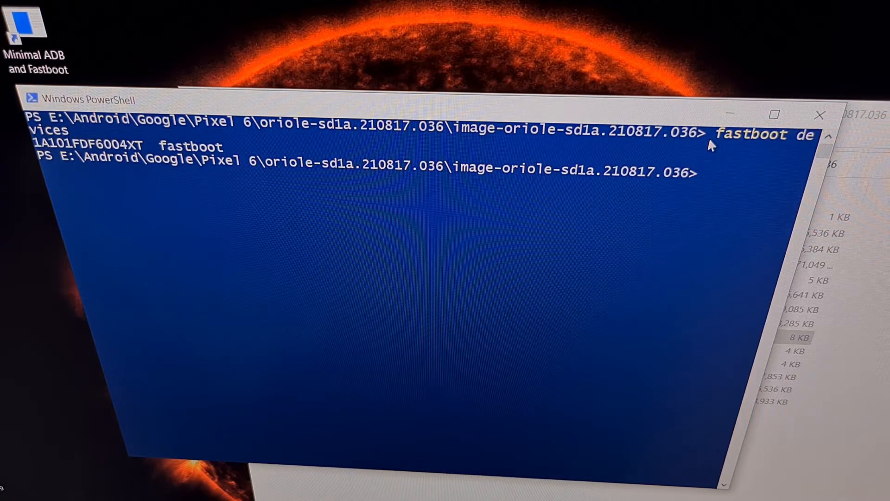
pyautogui.write('fastboot devices')
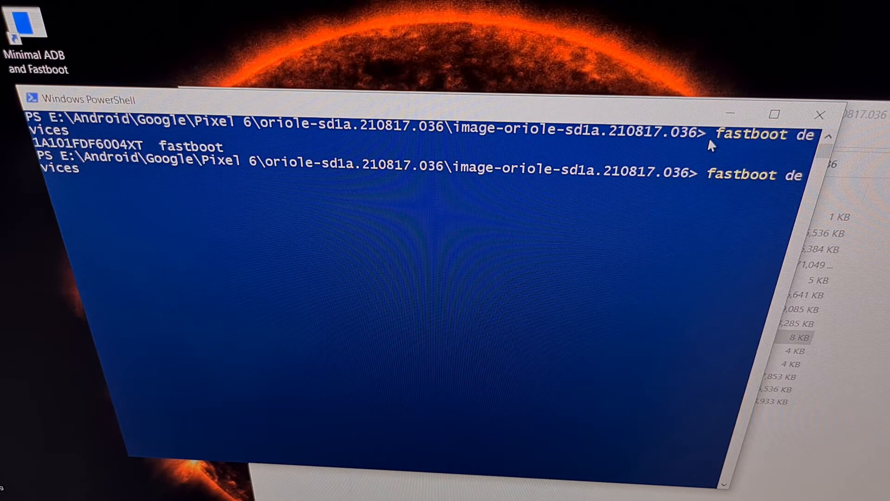
pyautogui.press('Return')
pyautogui.write('fastboot flash vbmeta --disable-verity --disable-verification')
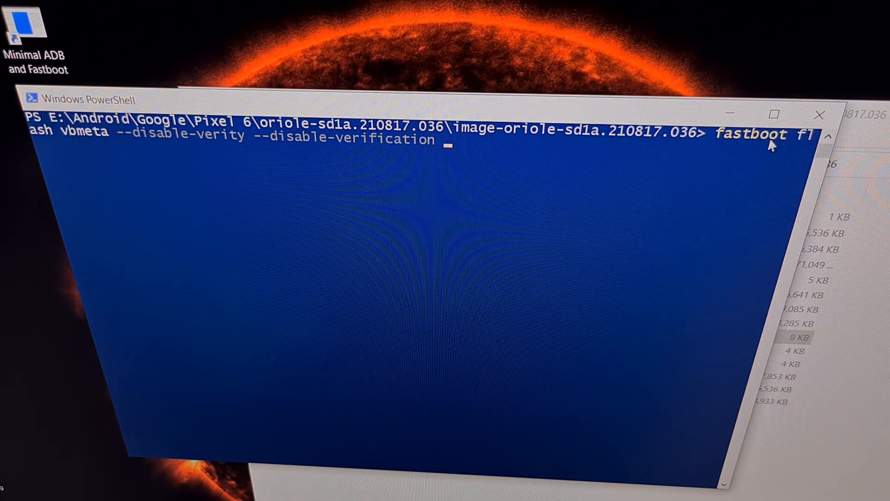
pyautogui.moveTo(272, 127)
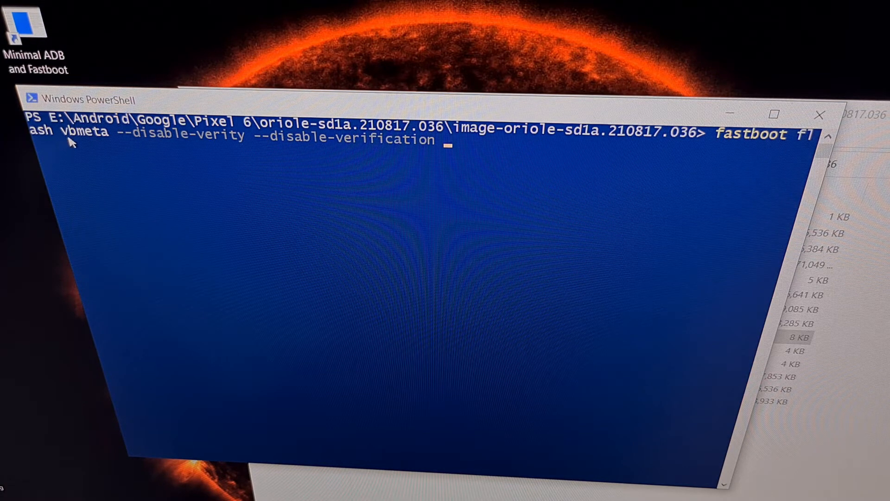
pyautogui.moveTo(116, 139)
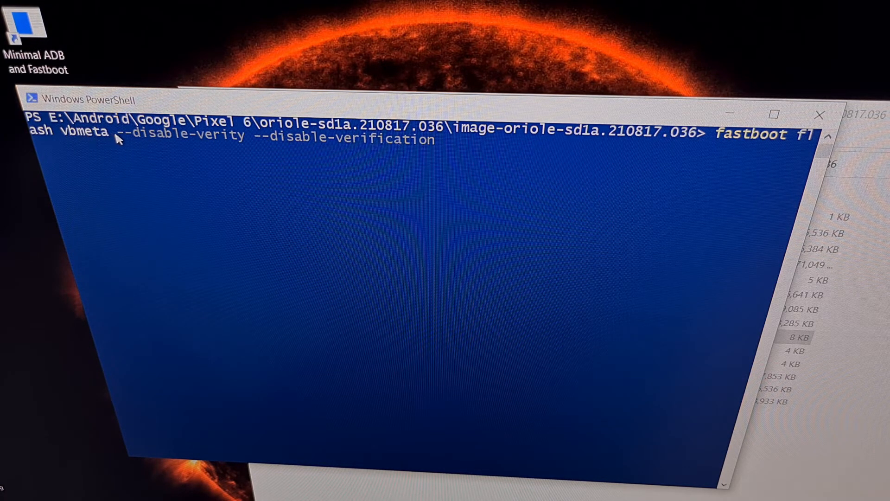
pyautogui.moveTo(150, 146)
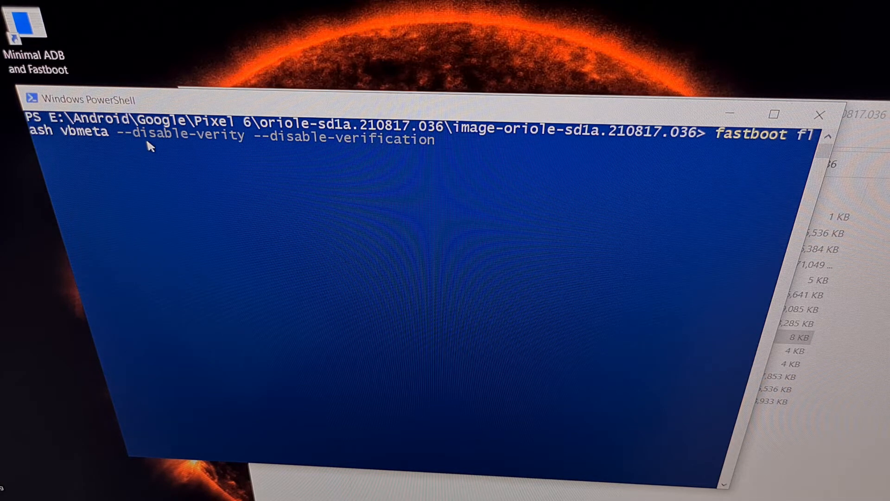
pyautogui.moveTo(245, 152)
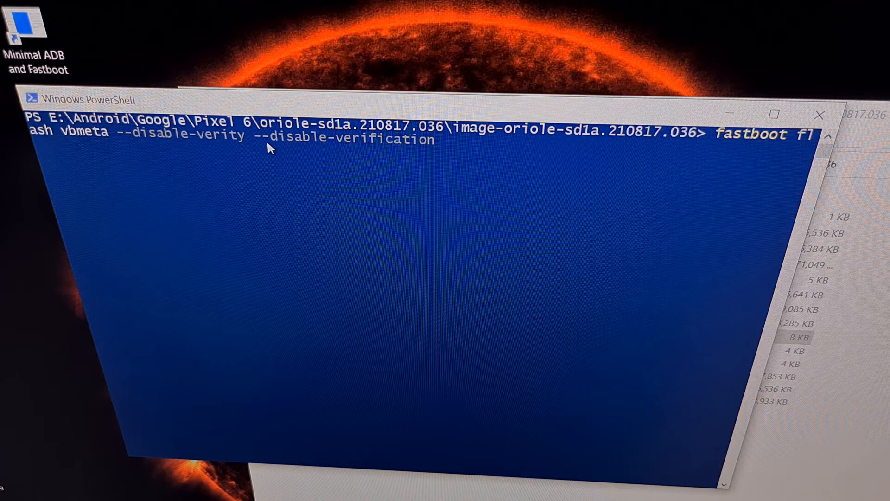
pyautogui.moveTo(369, 150)
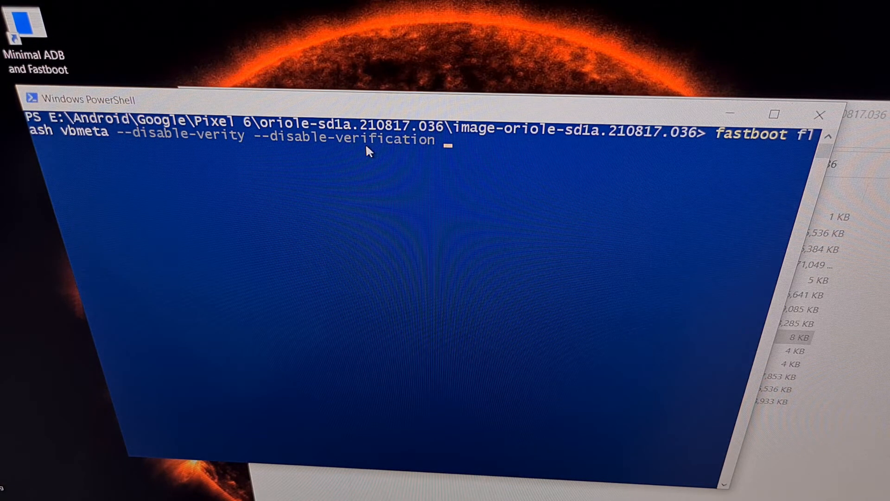
pyautogui.moveTo(444, 150)
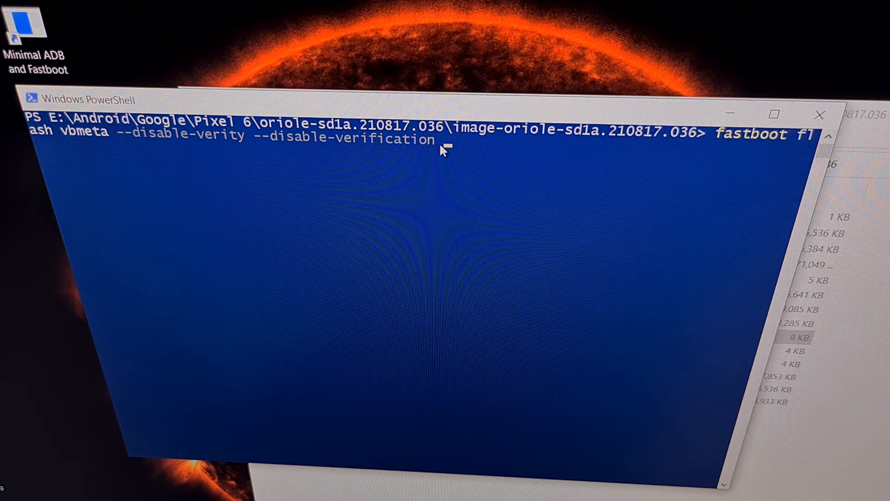
pyautogui.moveTo(546, 253)
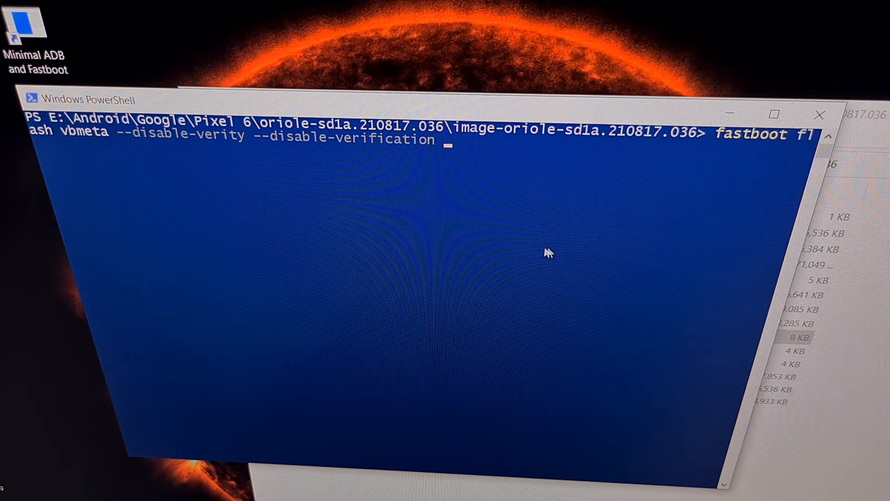
pyautogui.moveTo(529, 253)
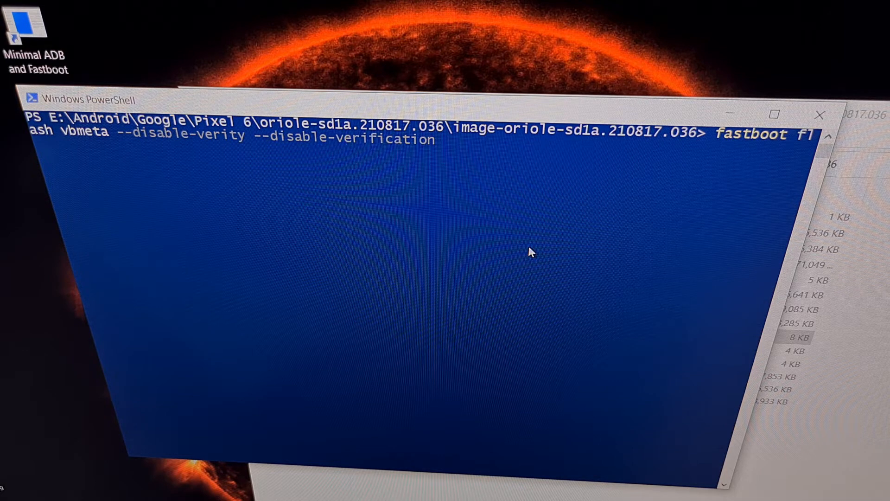
# Append .\vbmeta.img to the vbmeta disable-verity/verification flash command
pyautogui.write('vbmeta.img')
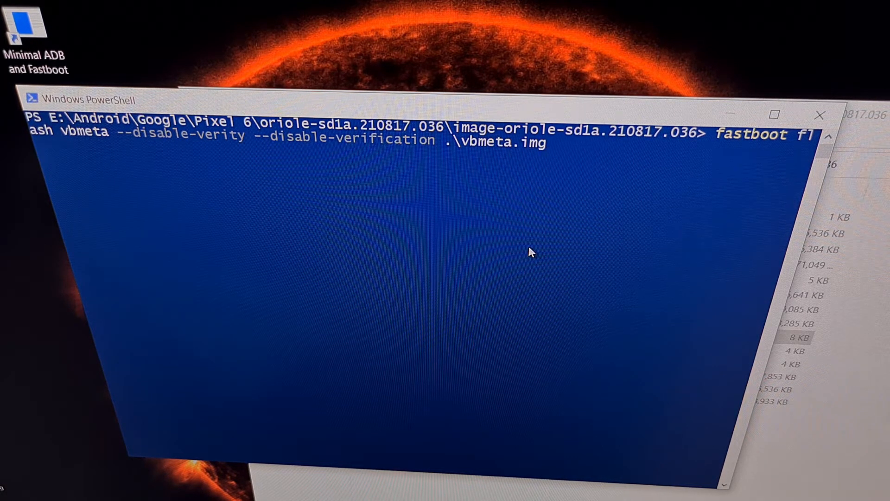
pyautogui.moveTo(579, 211)
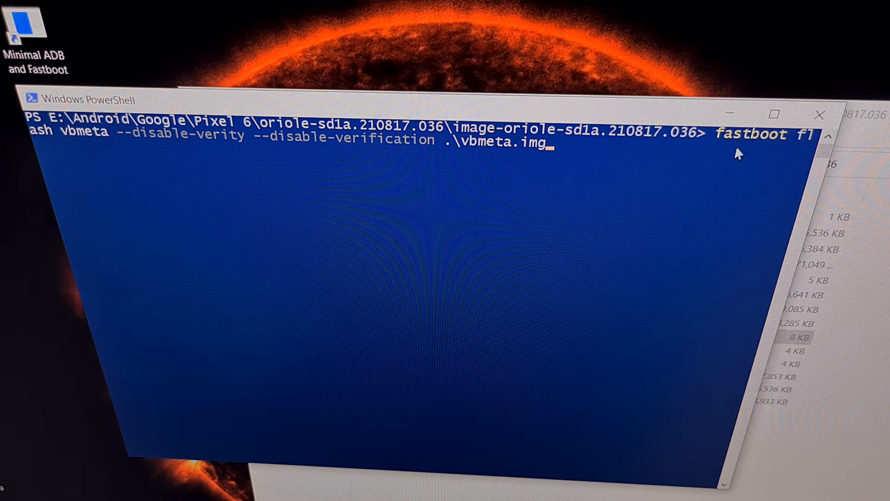
pyautogui.moveTo(433, 280)
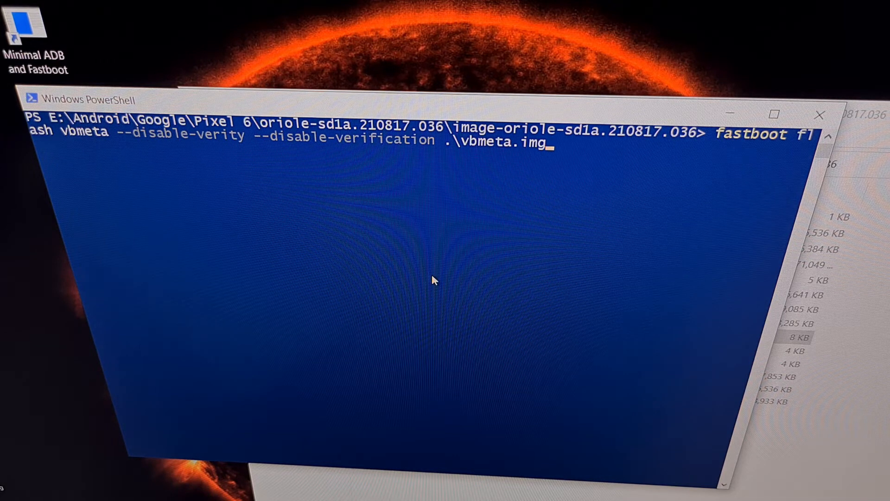
pyautogui.moveTo(620, 223)
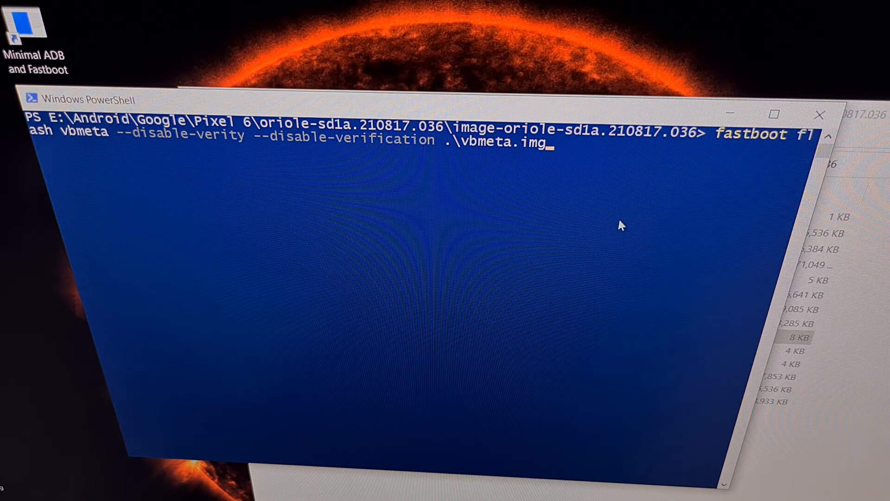
pyautogui.moveTo(741, 147)
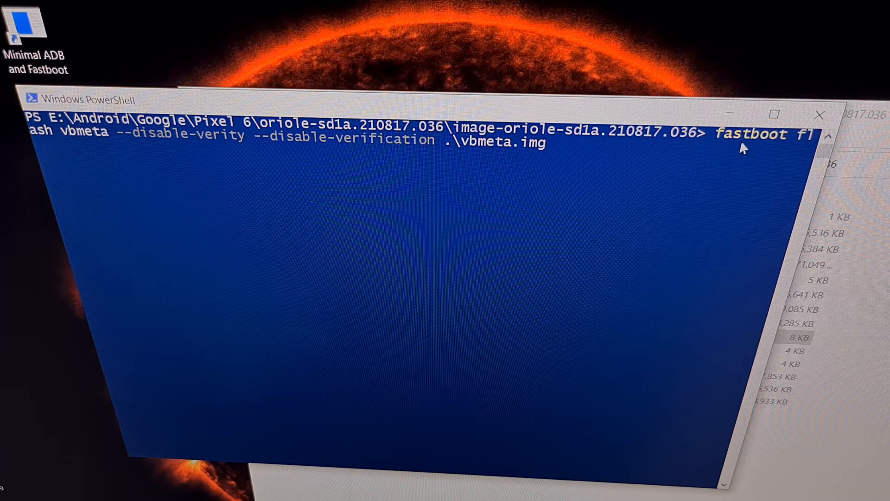
pyautogui.moveTo(81, 152)
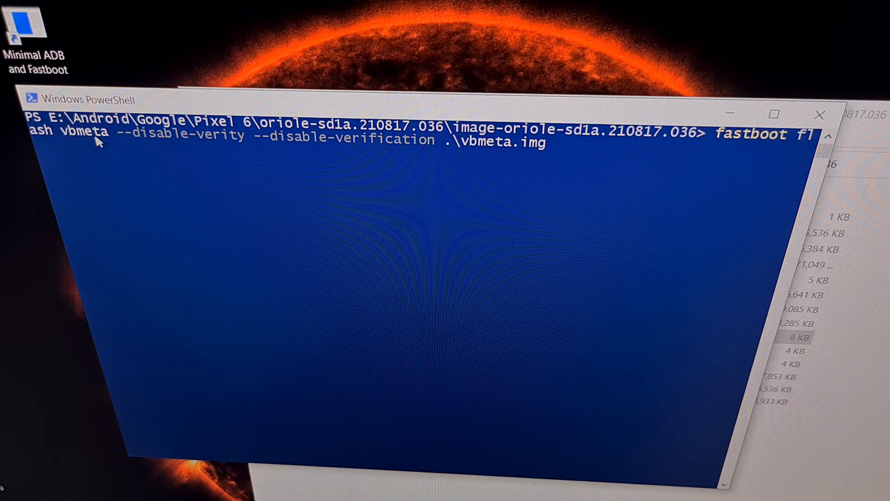
pyautogui.moveTo(187, 140)
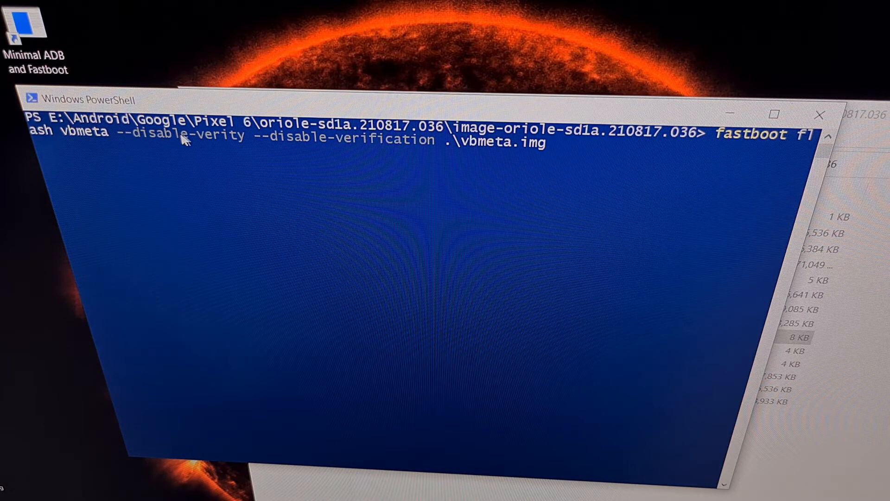
pyautogui.moveTo(248, 144)
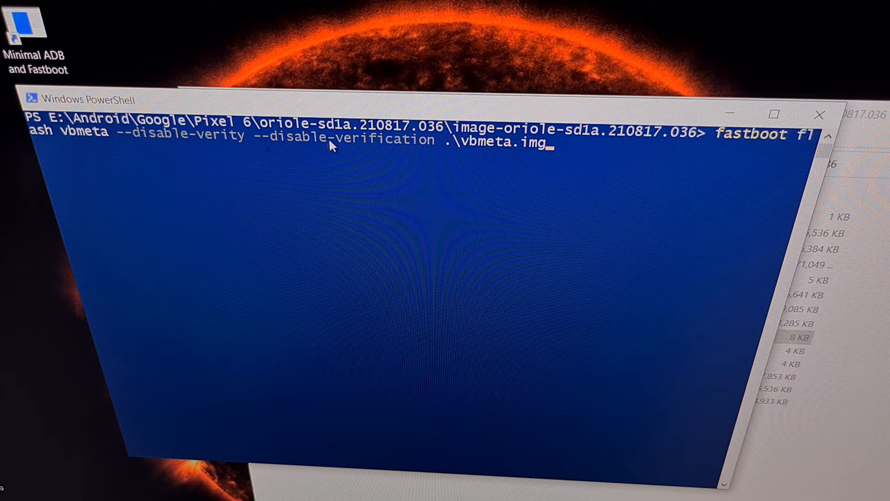
pyautogui.moveTo(257, 141)
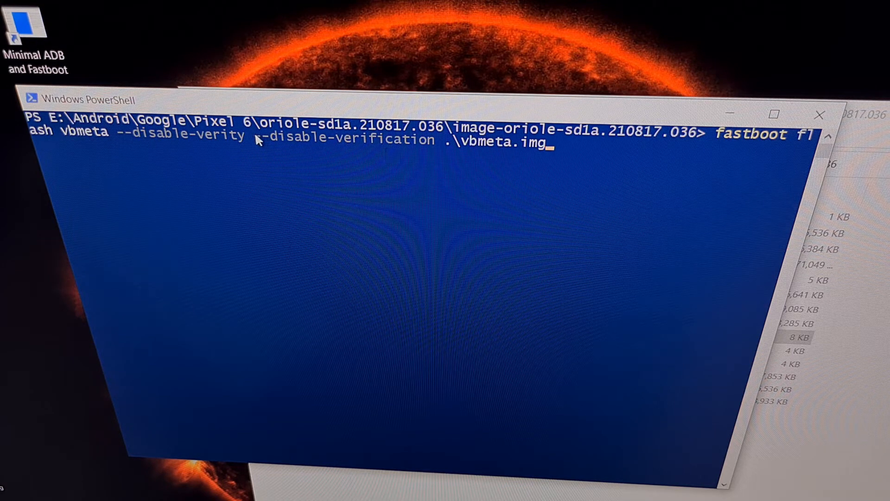
pyautogui.moveTo(414, 142)
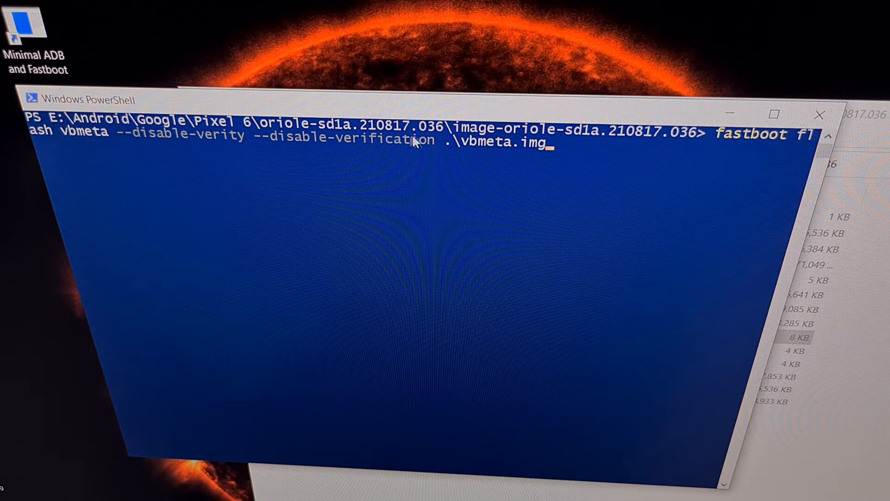
pyautogui.moveTo(531, 133)
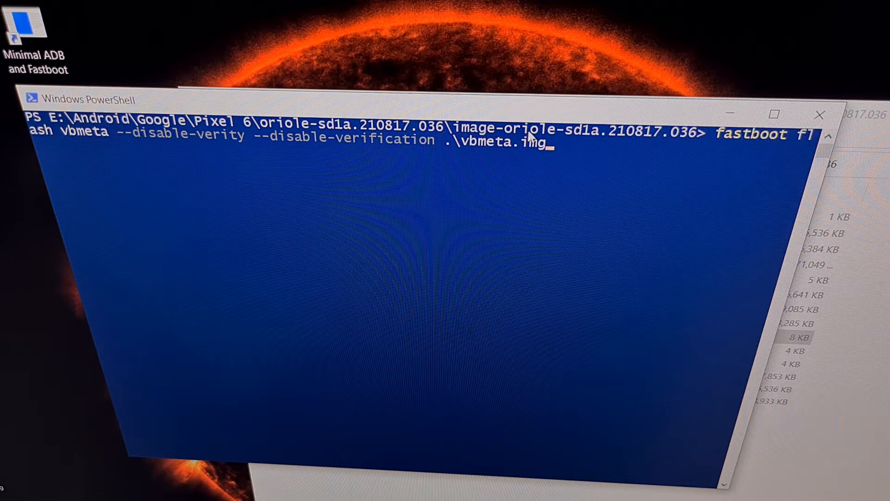
pyautogui.moveTo(545, 159)
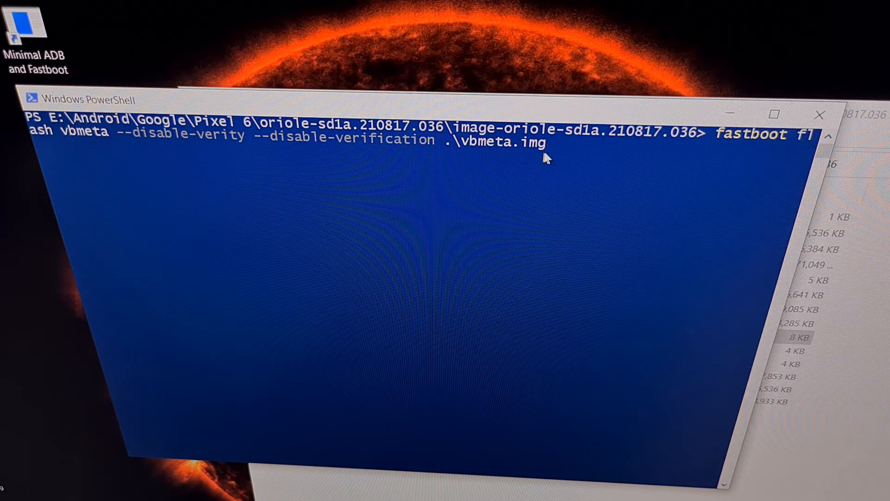
pyautogui.moveTo(521, 161)
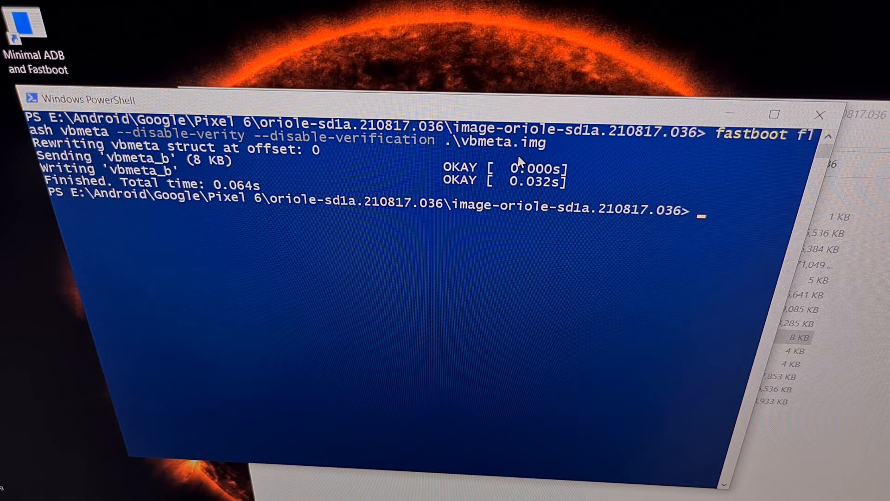
pyautogui.moveTo(125, 170)
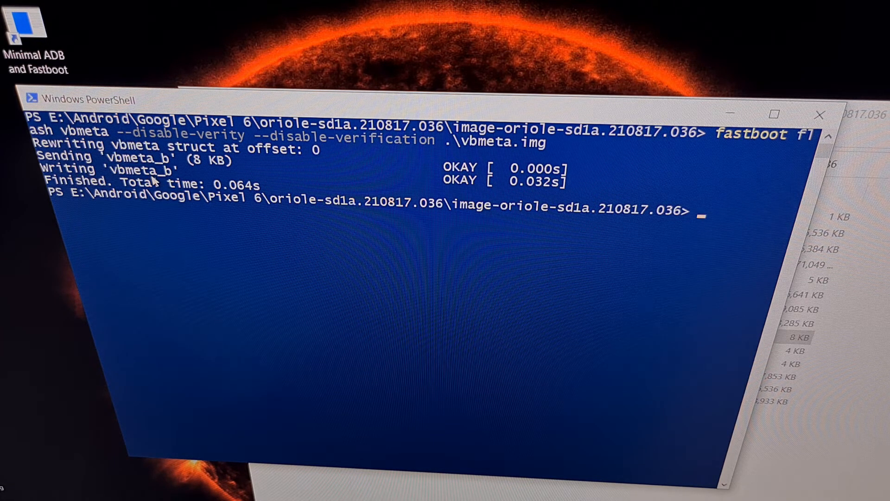
pyautogui.moveTo(397, 202)
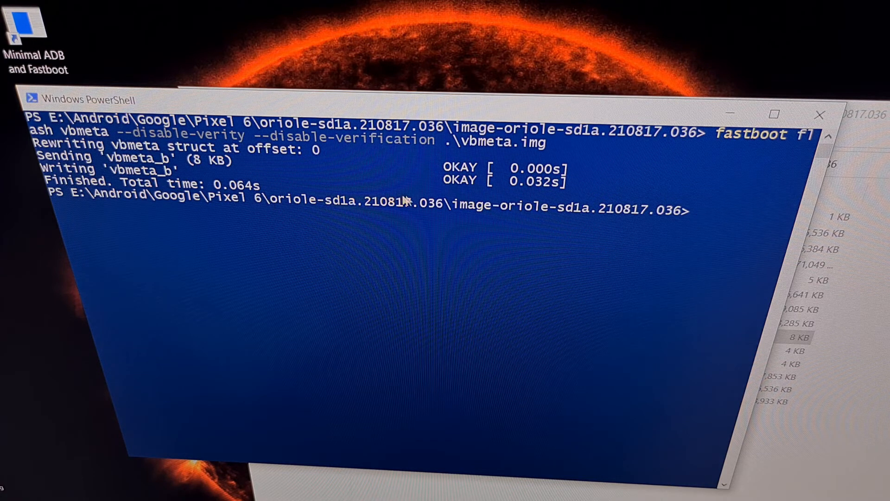
pyautogui.moveTo(451, 196)
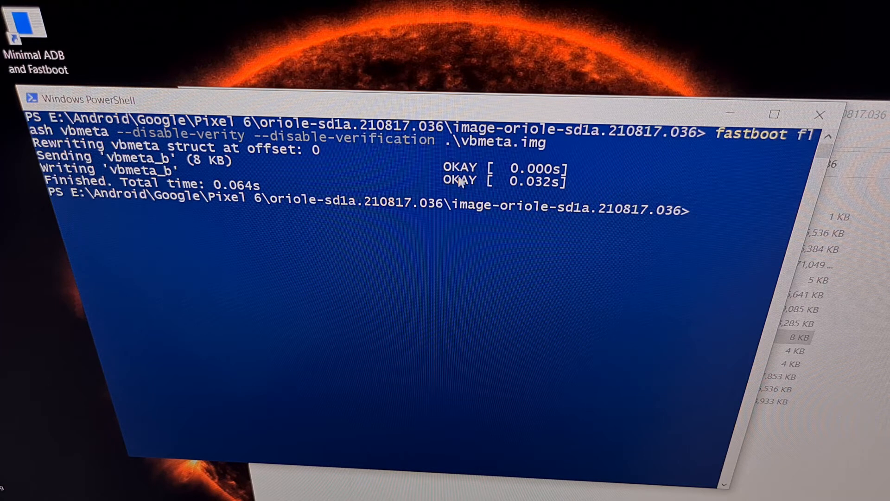
pyautogui.moveTo(460, 196)
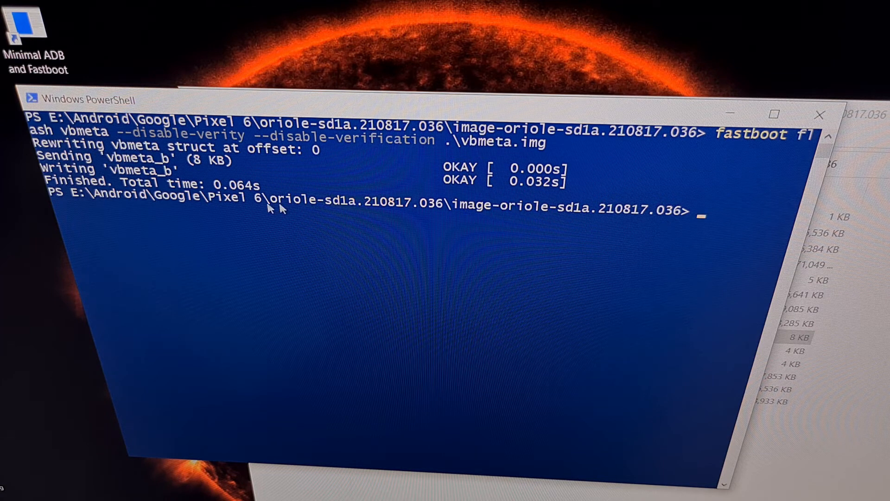
pyautogui.moveTo(225, 150)
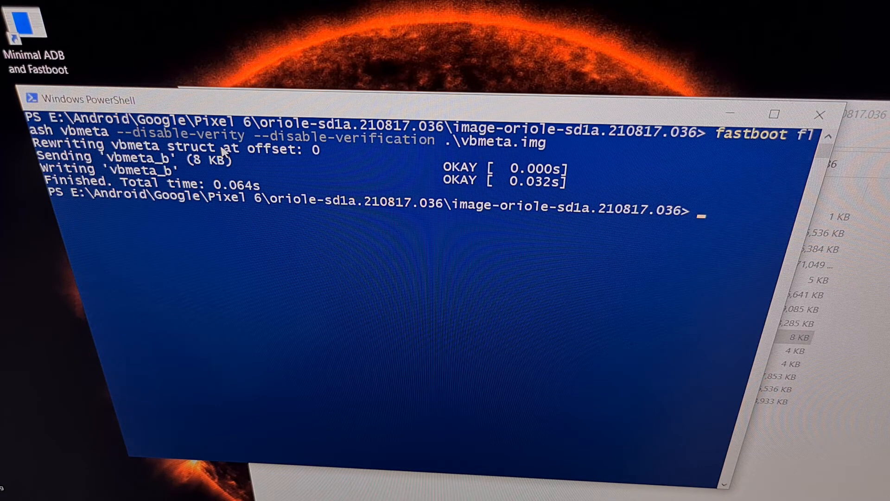